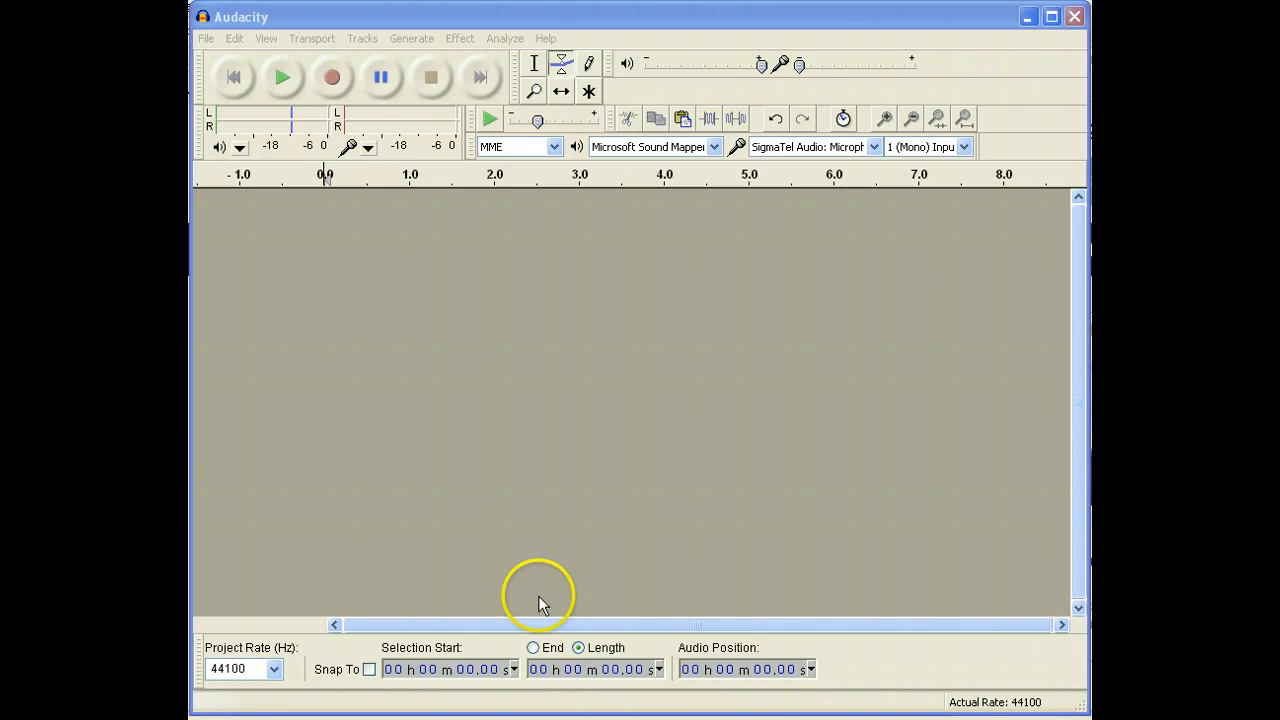
mouse_move(331, 77)
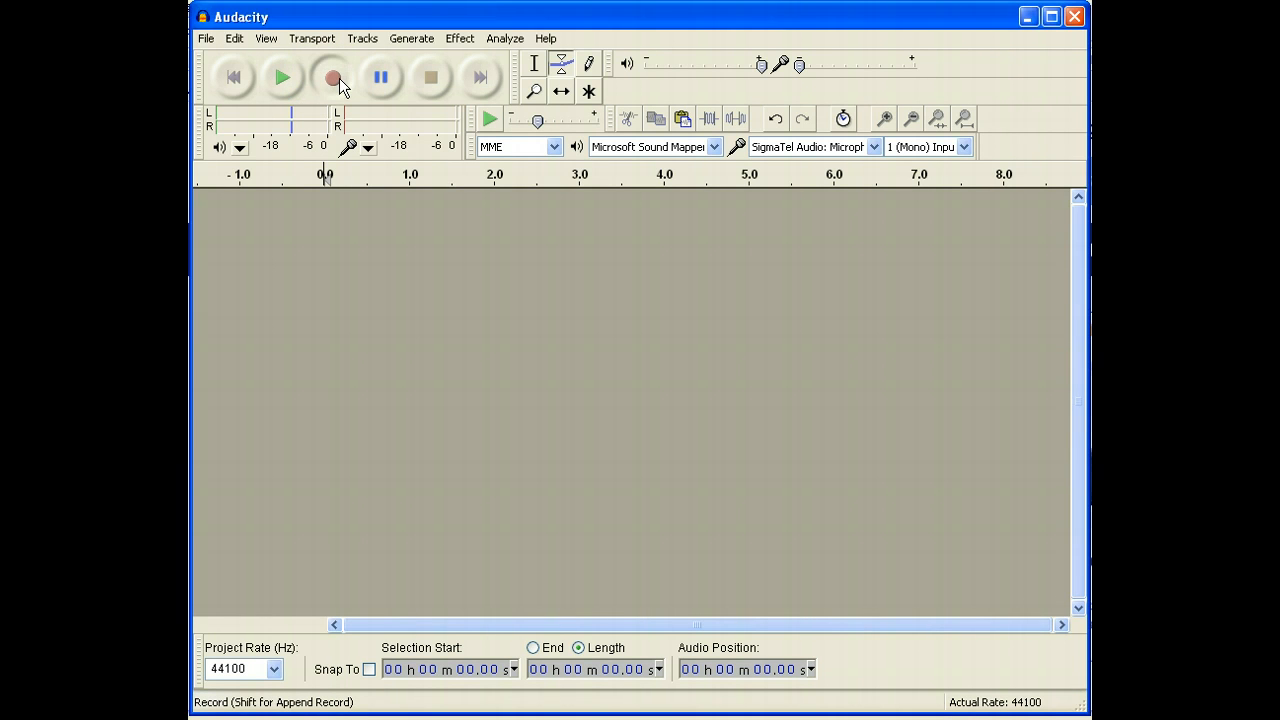
Record about six seconds of mono audio with a quieter middle, then stop.
left_click(333, 77)
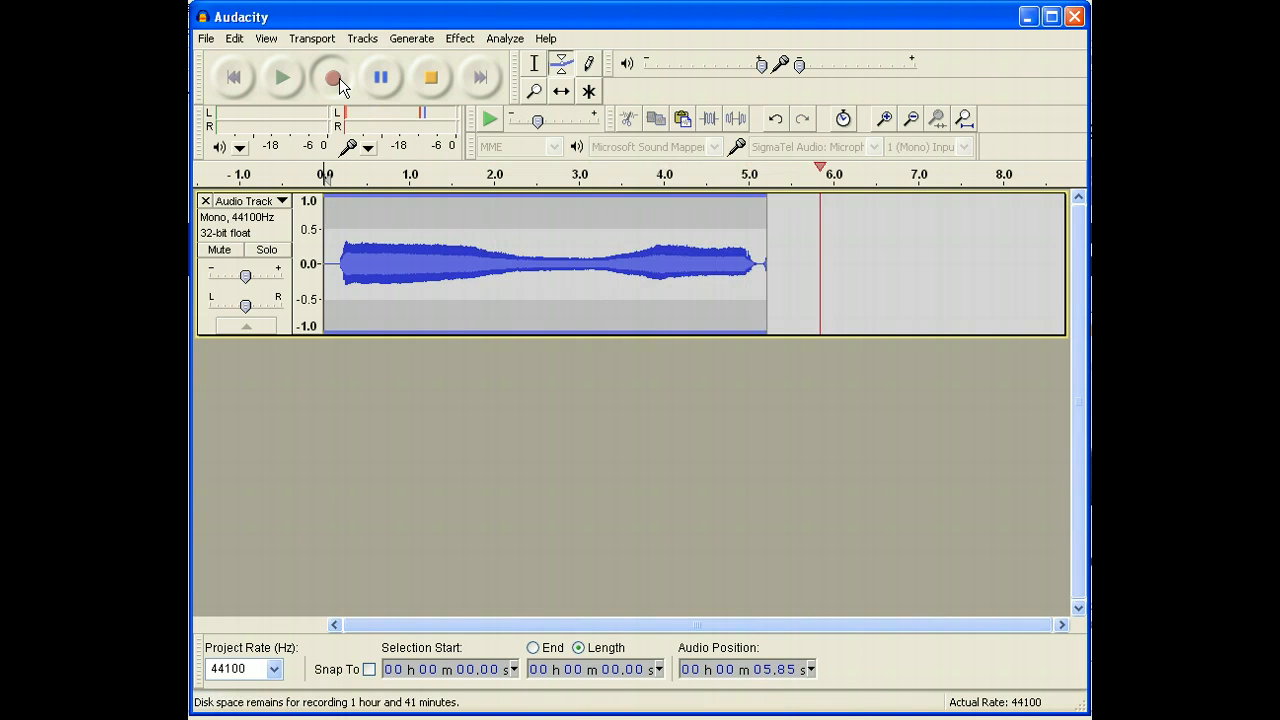
left_click(332, 77)
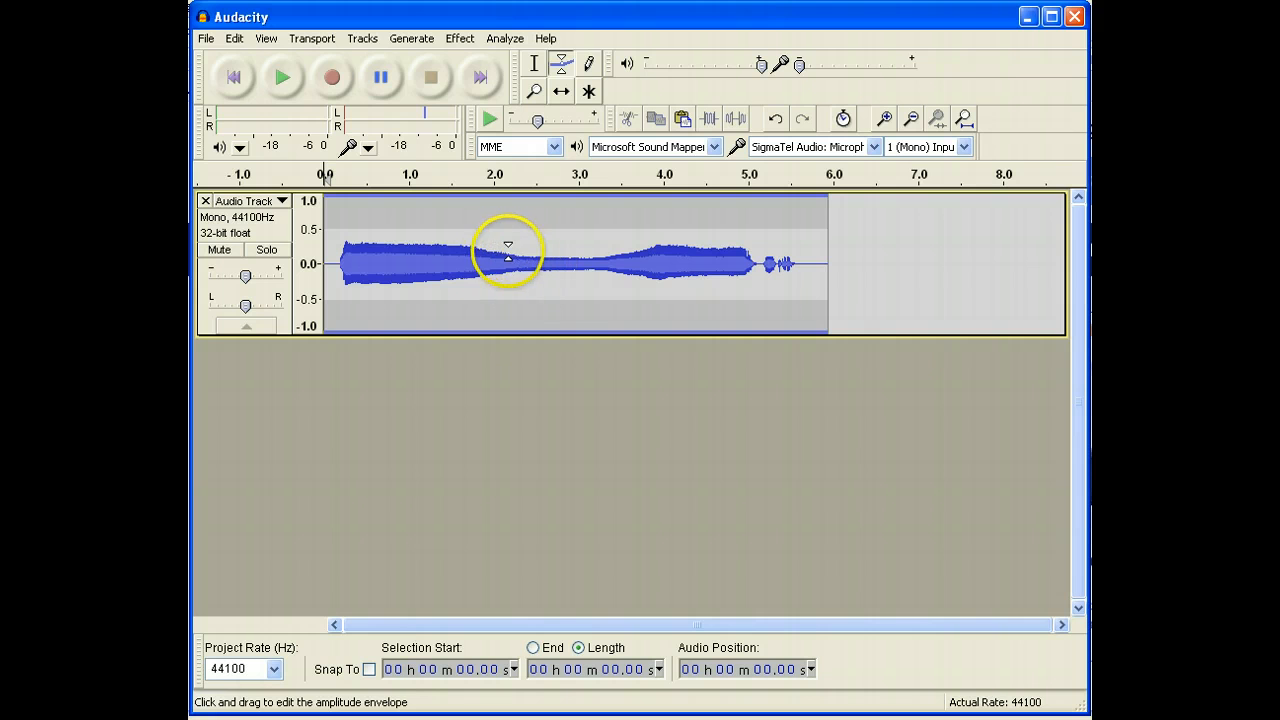
Add envelope points across the track at about 1.8, 2.8 and 3.9 seconds.
left_click(561, 63)
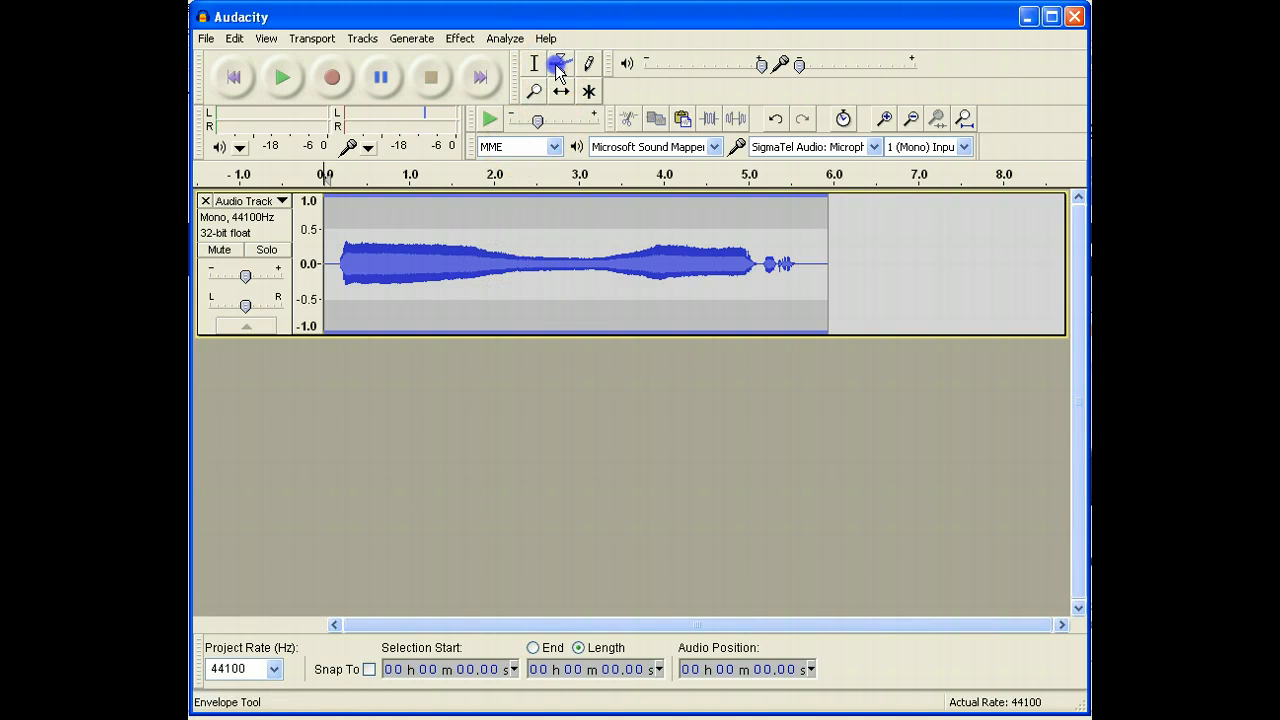
left_click(560, 63)
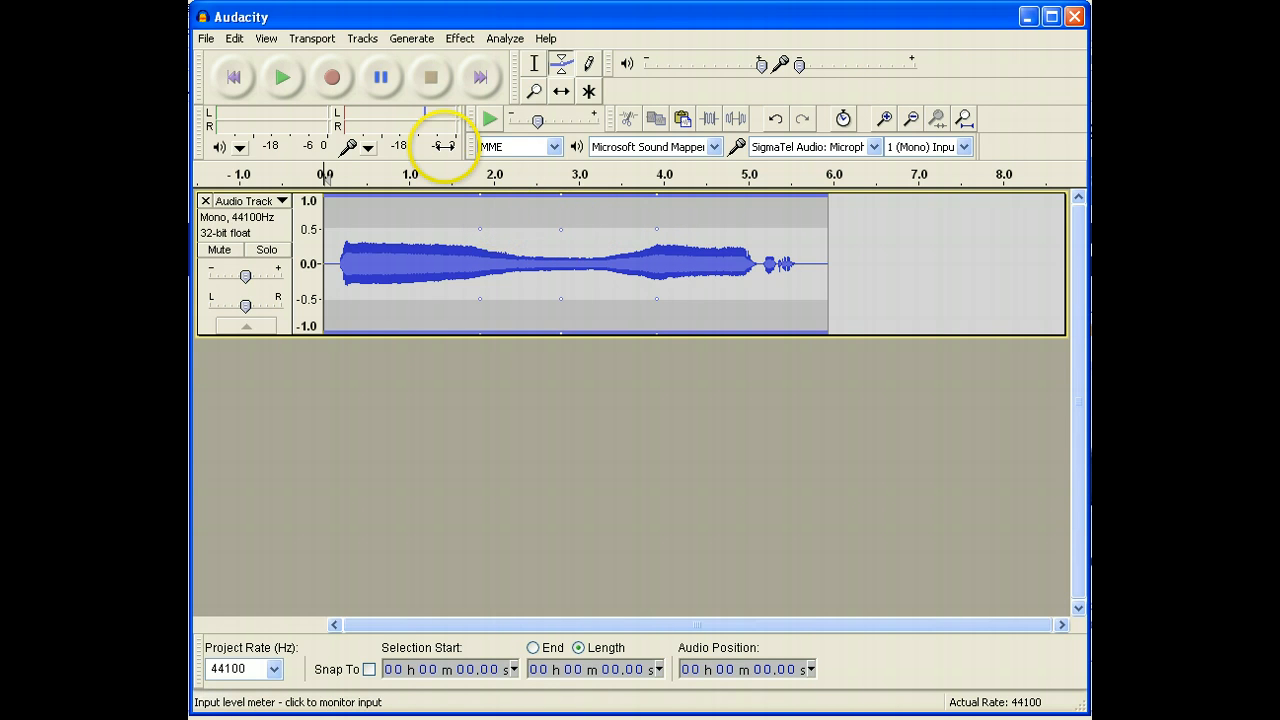
mouse_move(440, 146)
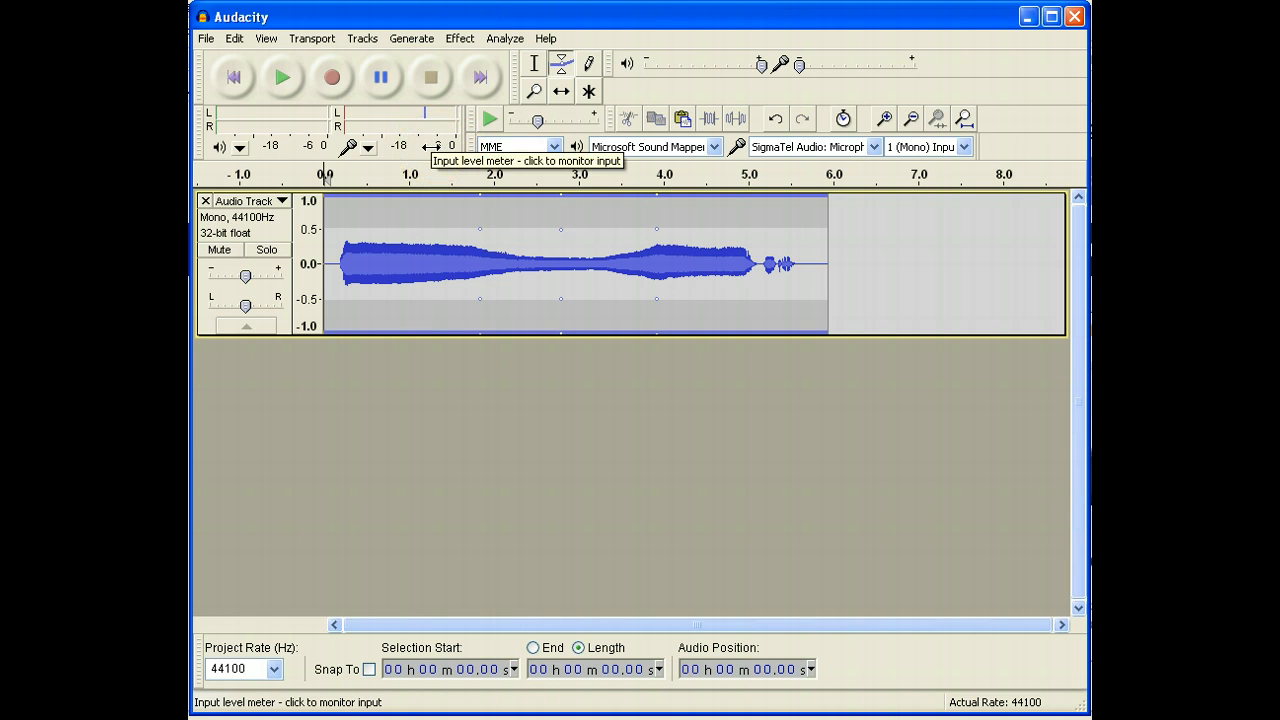
left_click(282, 77)
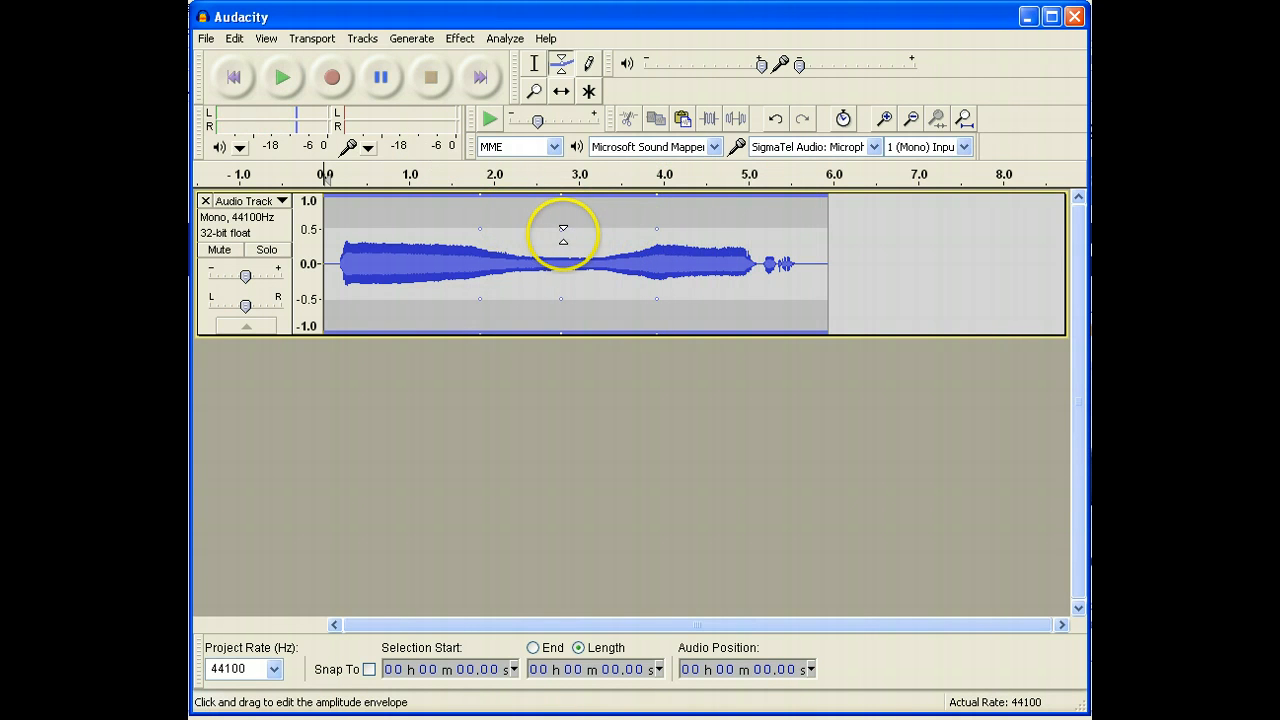
Drag the middle envelope point up to 1.0 and add envelope points around it.
left_click_drag(562, 228, 556, 214)
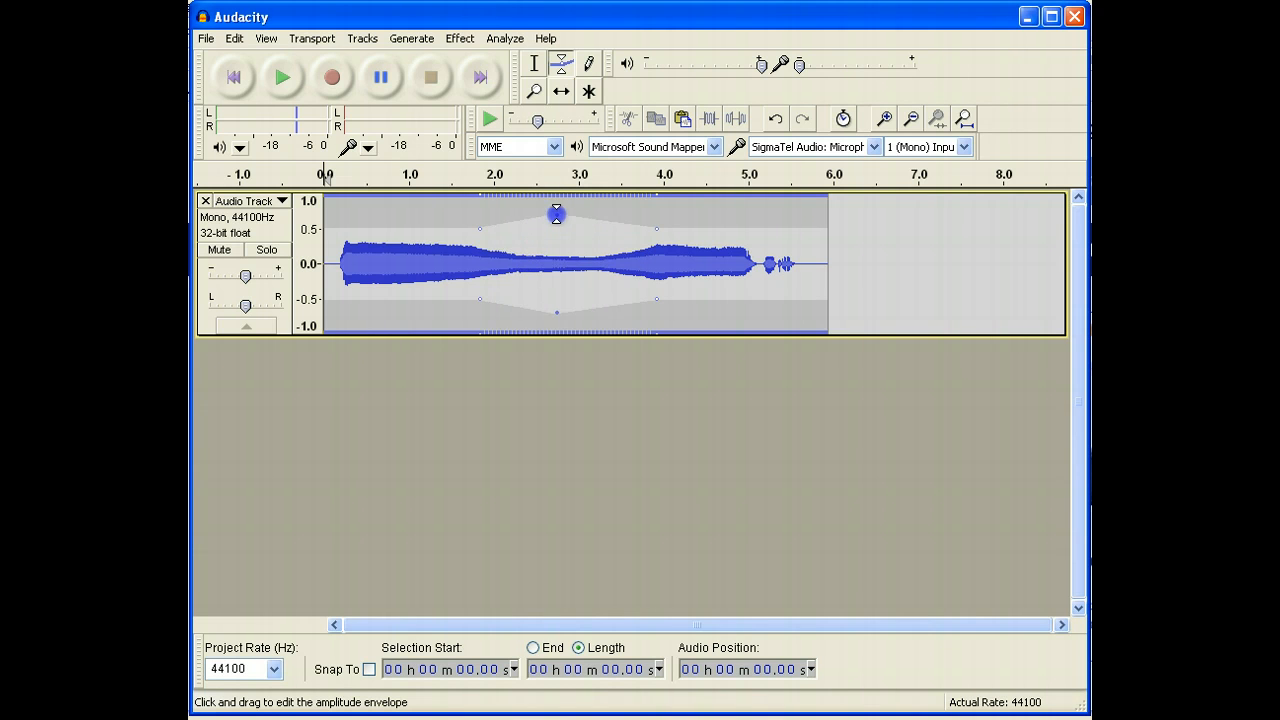
left_click_drag(557, 213, 560, 198)
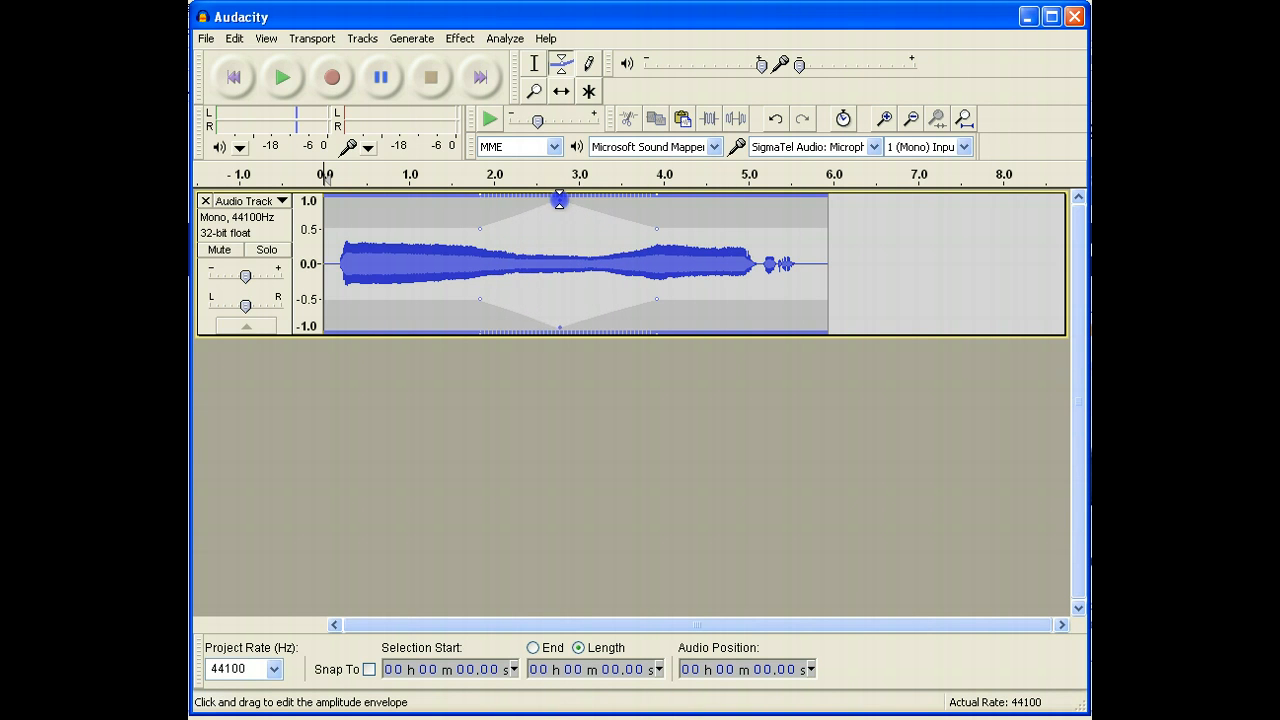
mouse_move(561, 299)
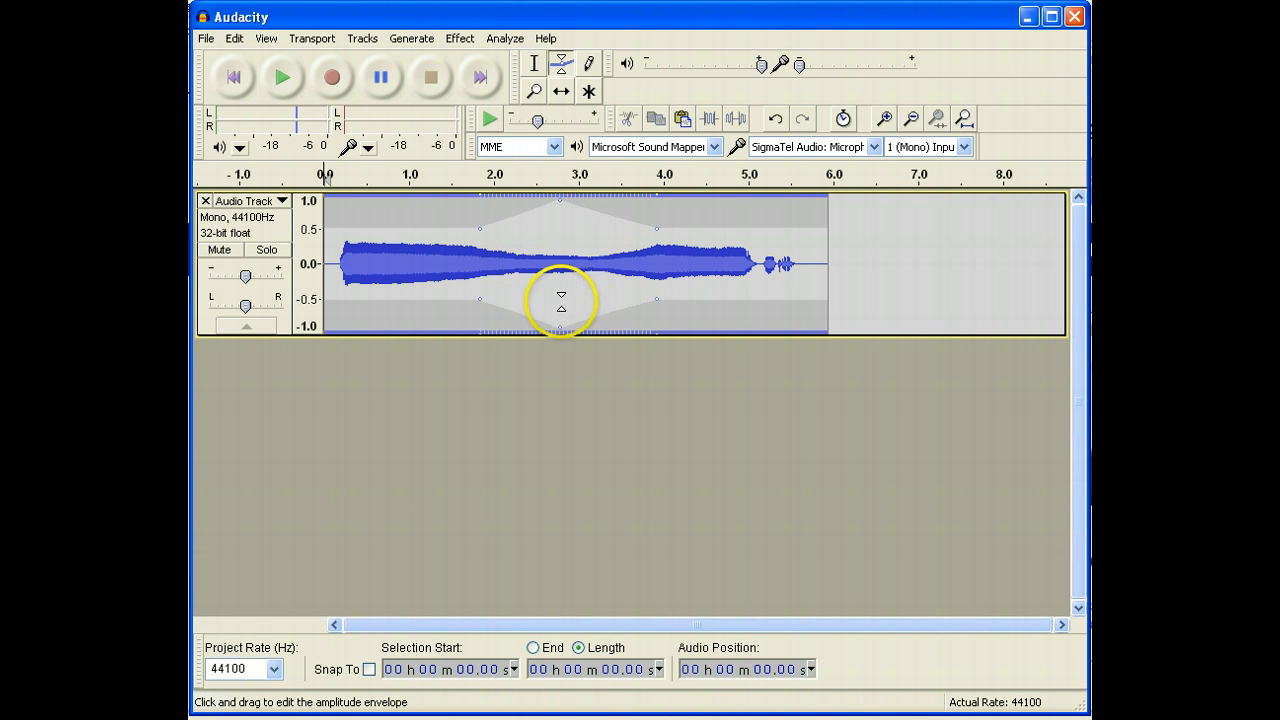
left_click(282, 77)
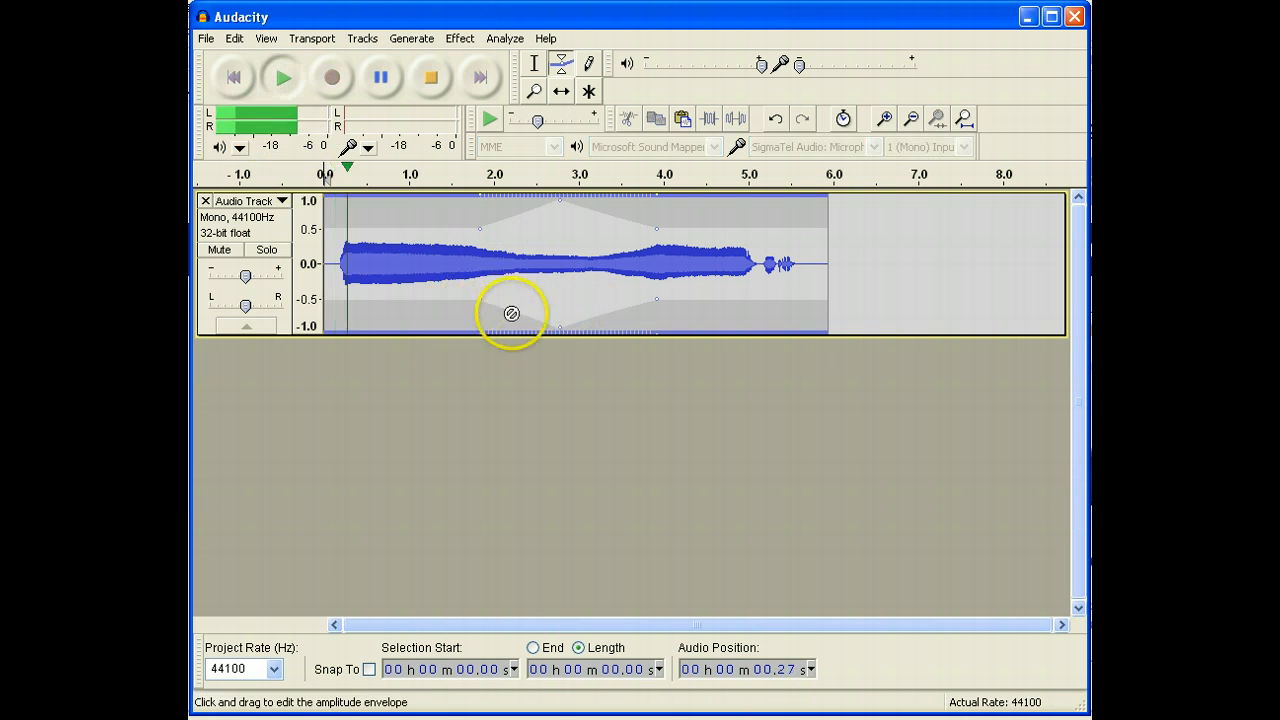
left_click(513, 265)
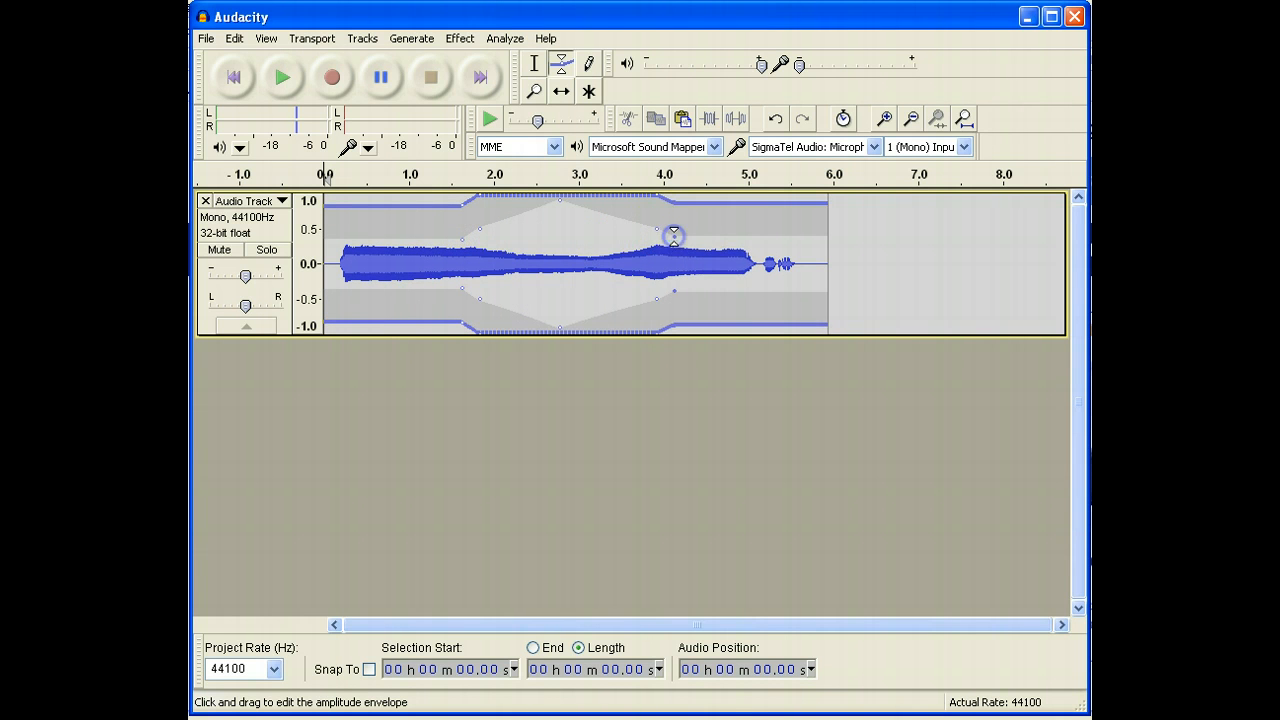
Enlarge the track and raise the envelope point near 4 seconds for a smooth ramp.
left_click(282, 77)
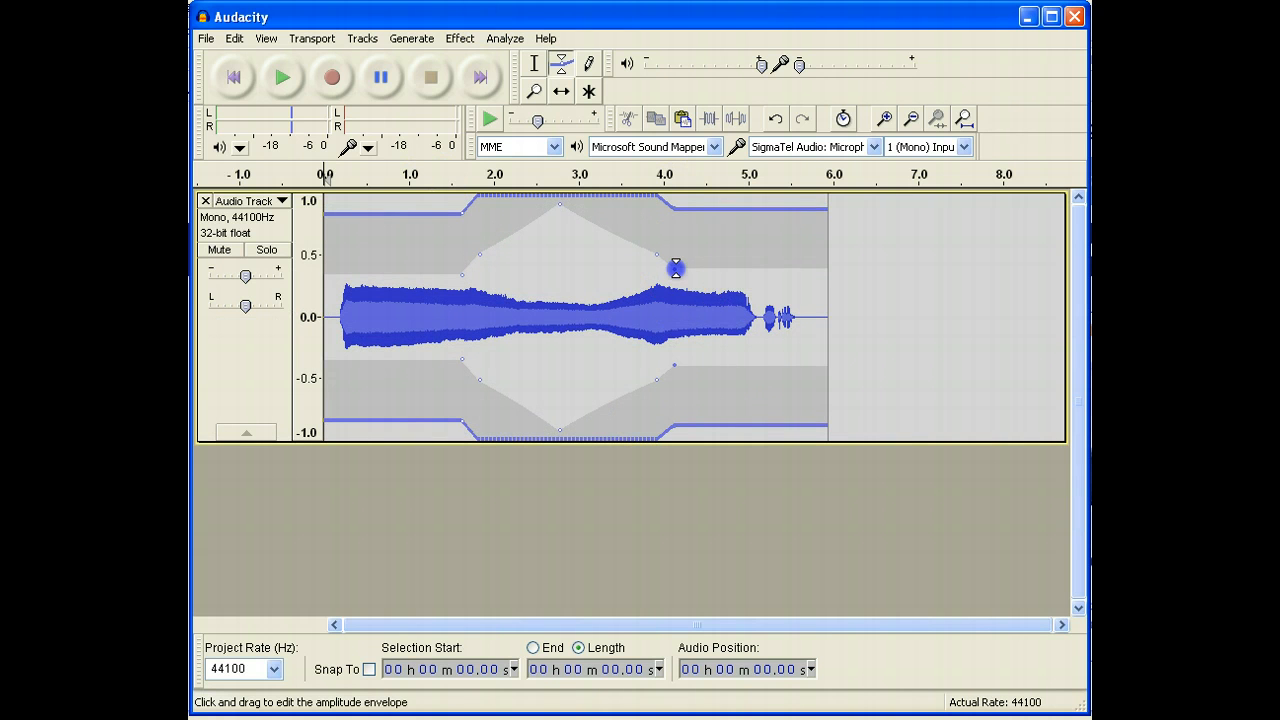
left_click_drag(675, 268, 658, 250)
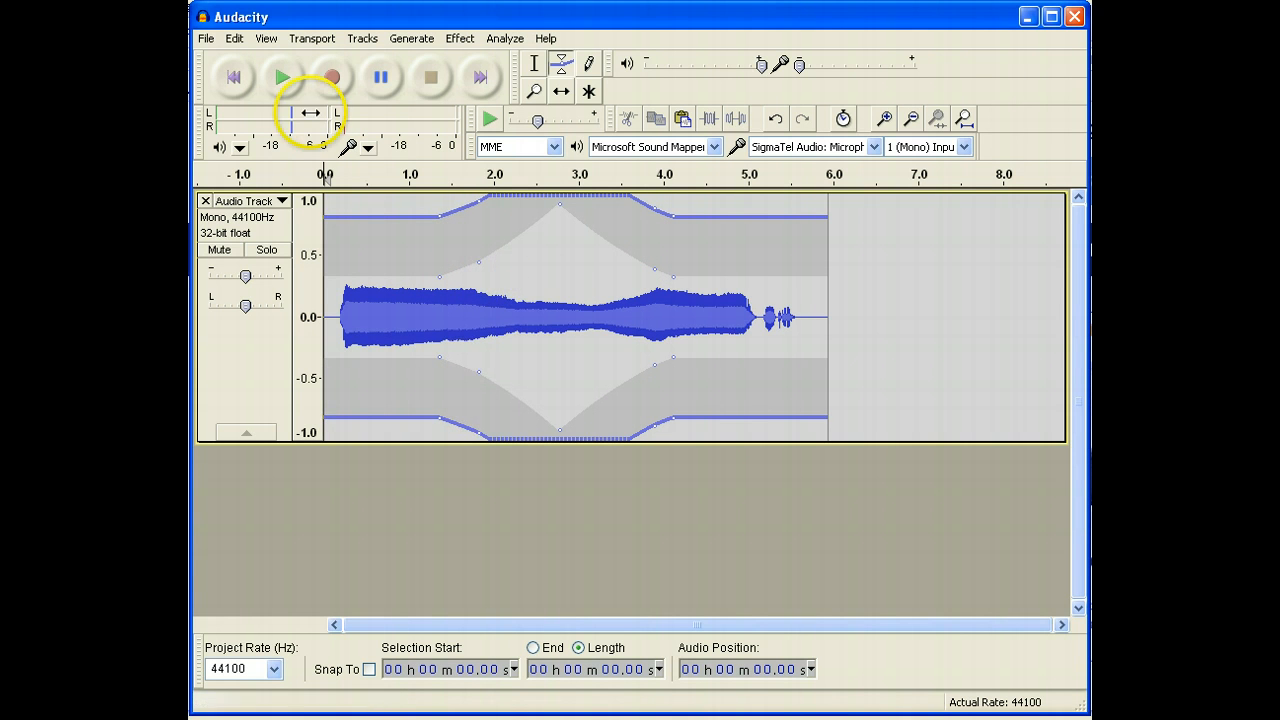
left_click(282, 77)
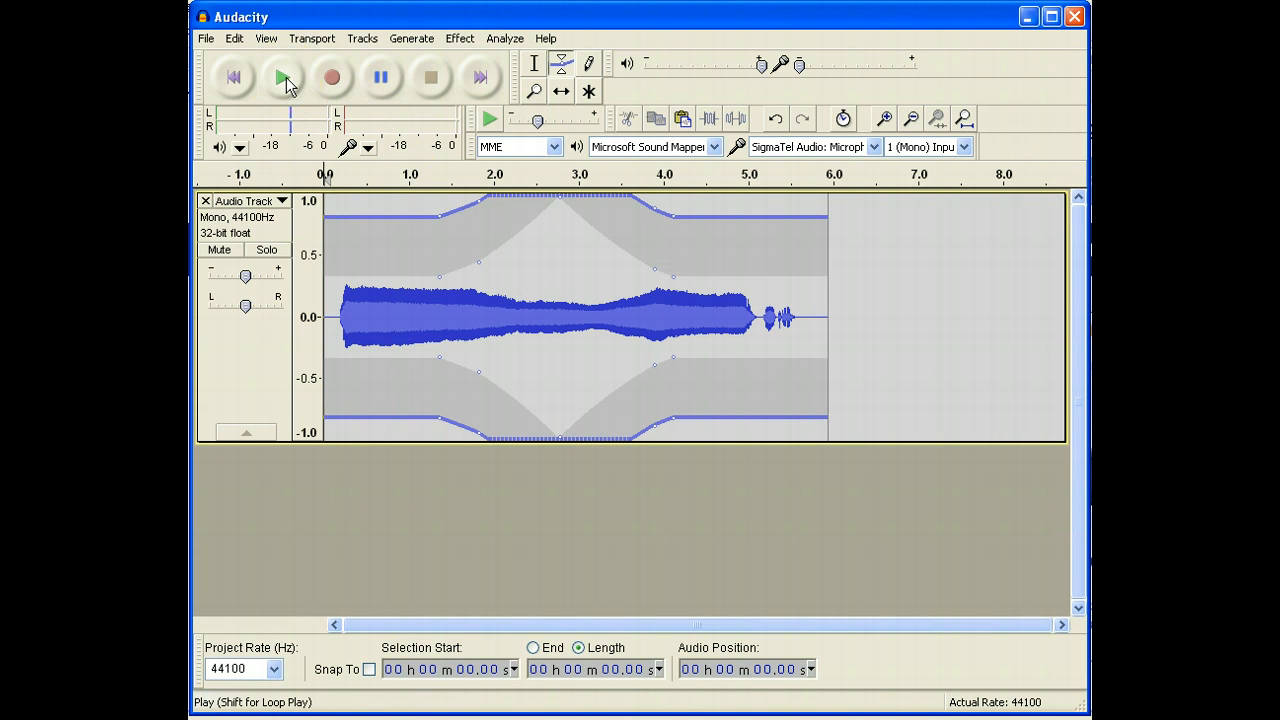
mouse_move(284, 77)
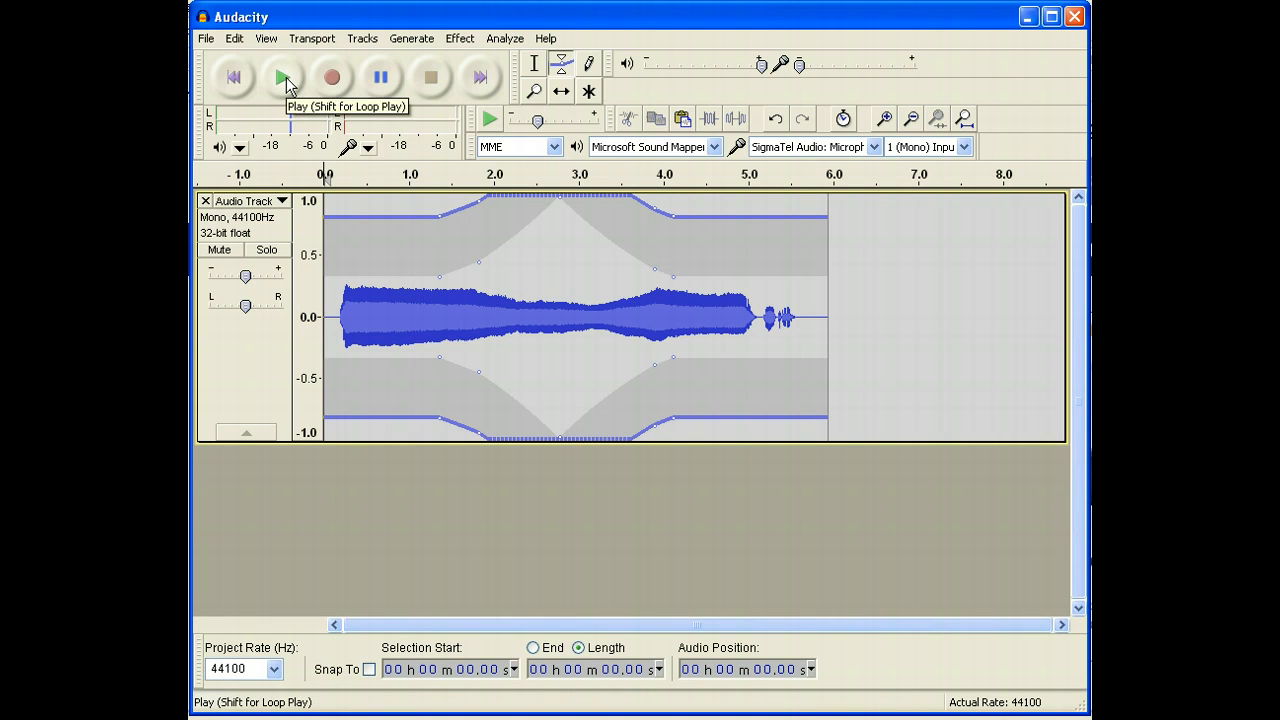